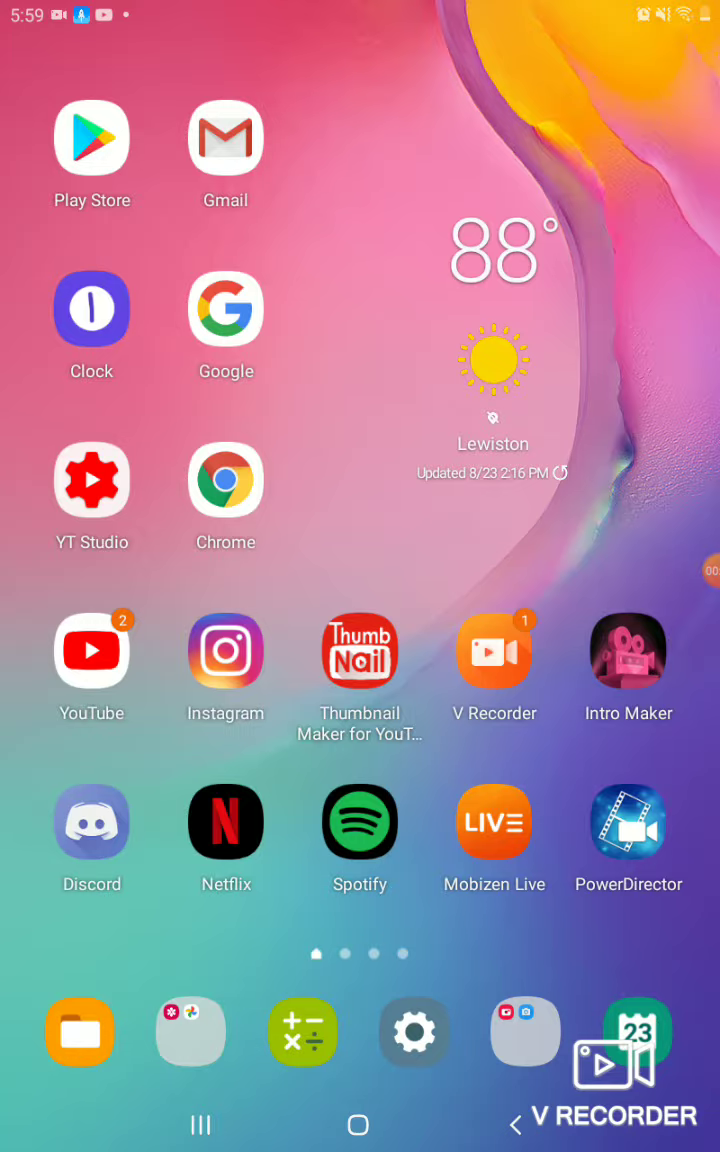
- Launch the YT Studio app from the Android home screen to reach the channel dashboard
{"action": "scroll", "scroll_direction": "left", "scroll_amount": 3}
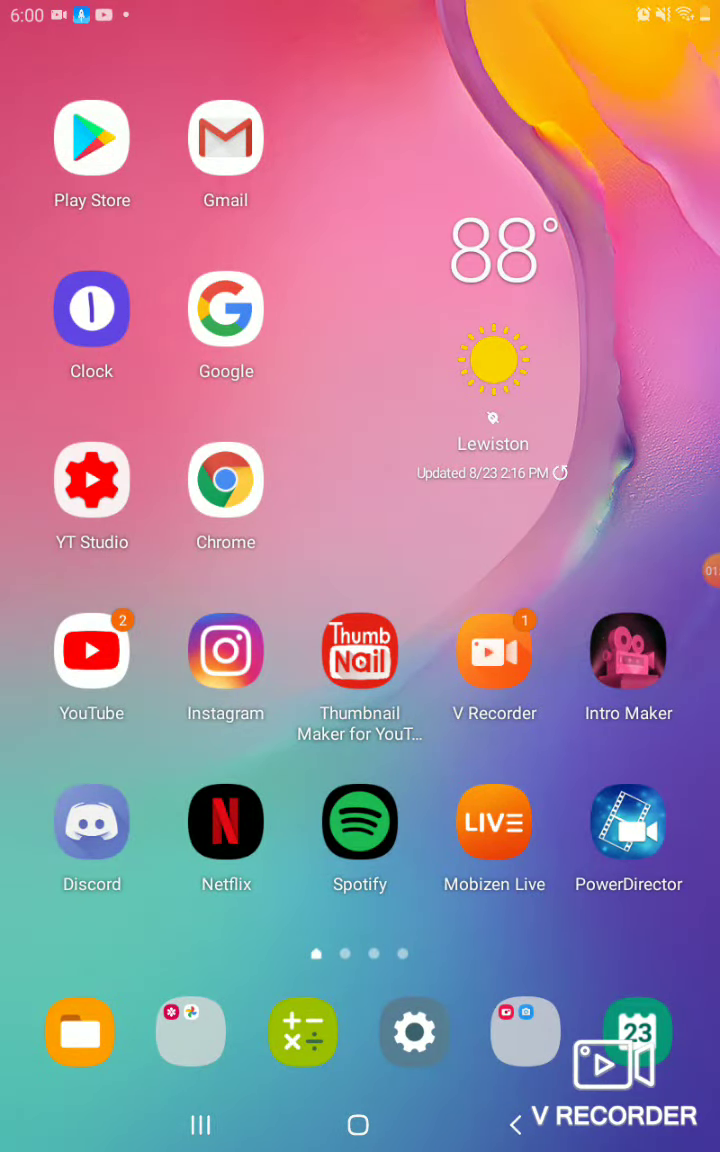
{"action": "left_click", "coordinate": [224, 822]}
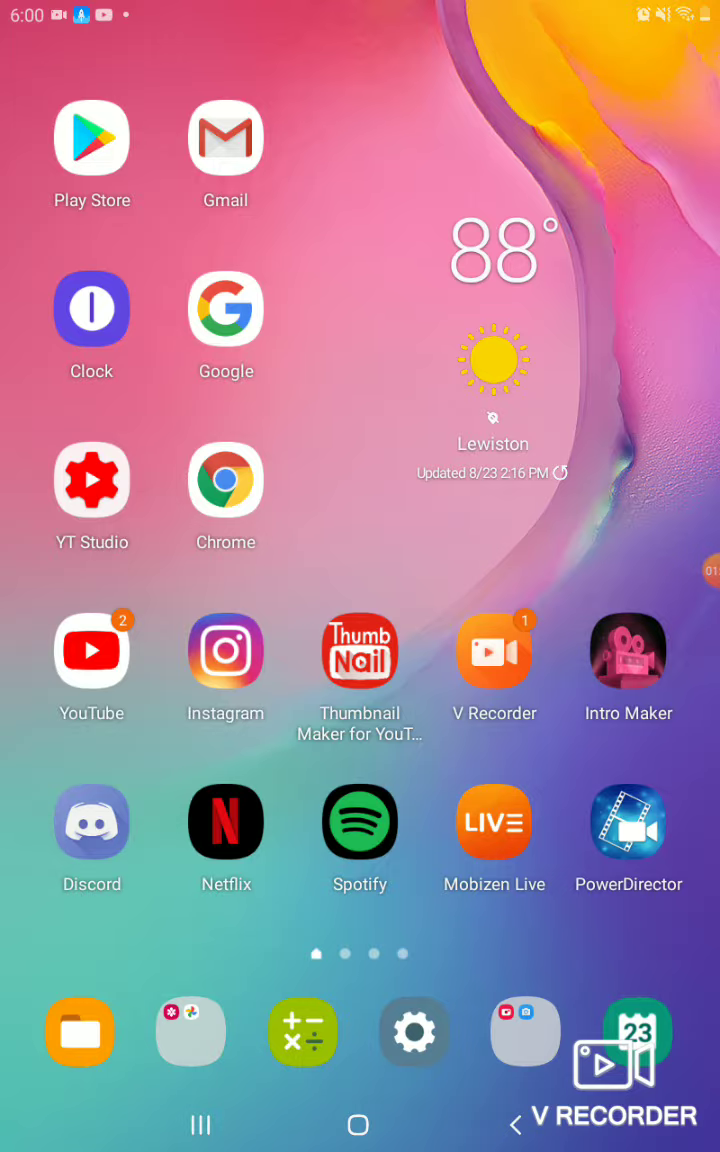
{"action": "left_click", "coordinate": [92, 480]}
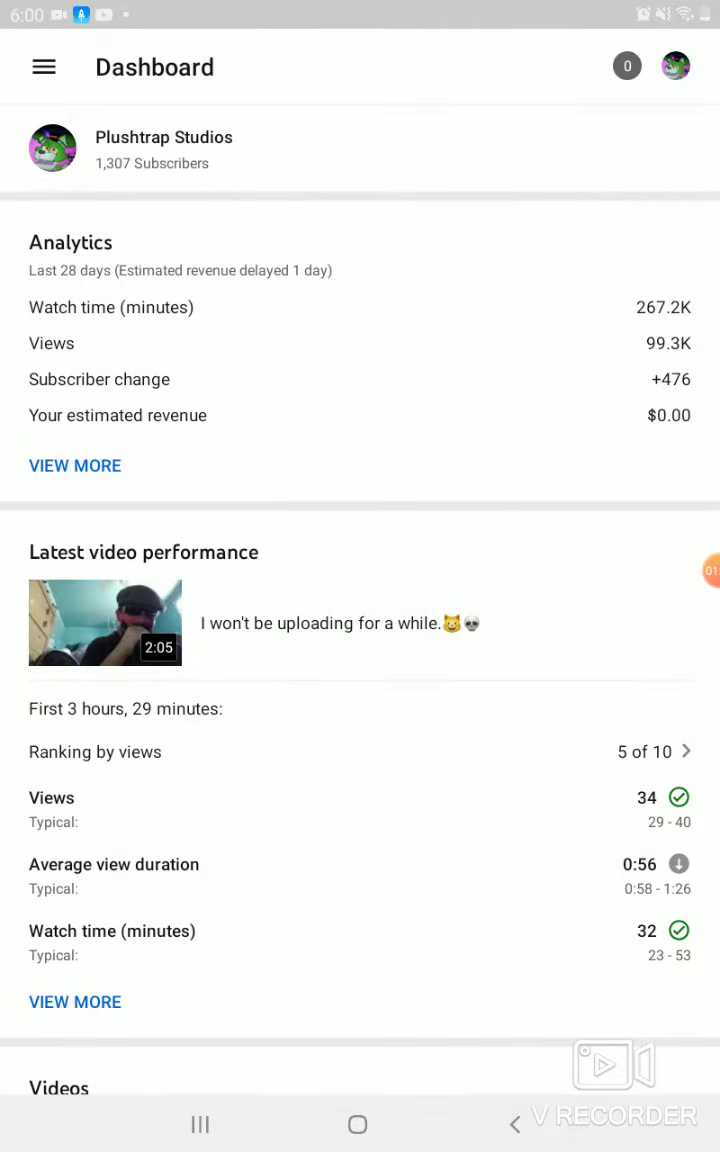
- Expand the Dashboard's Analytics card into the full 28-day channel analytics overview
{"action": "scroll", "scroll_direction": "down", "scroll_amount": 3}
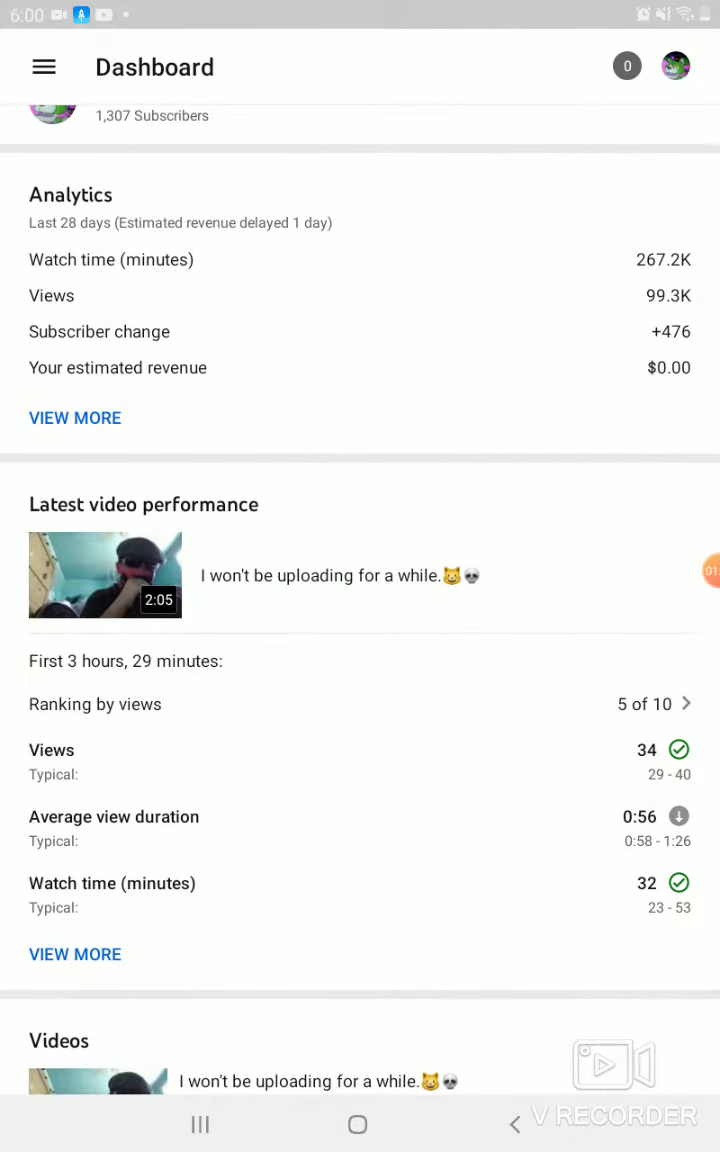
{"action": "left_click", "coordinate": [76, 416]}
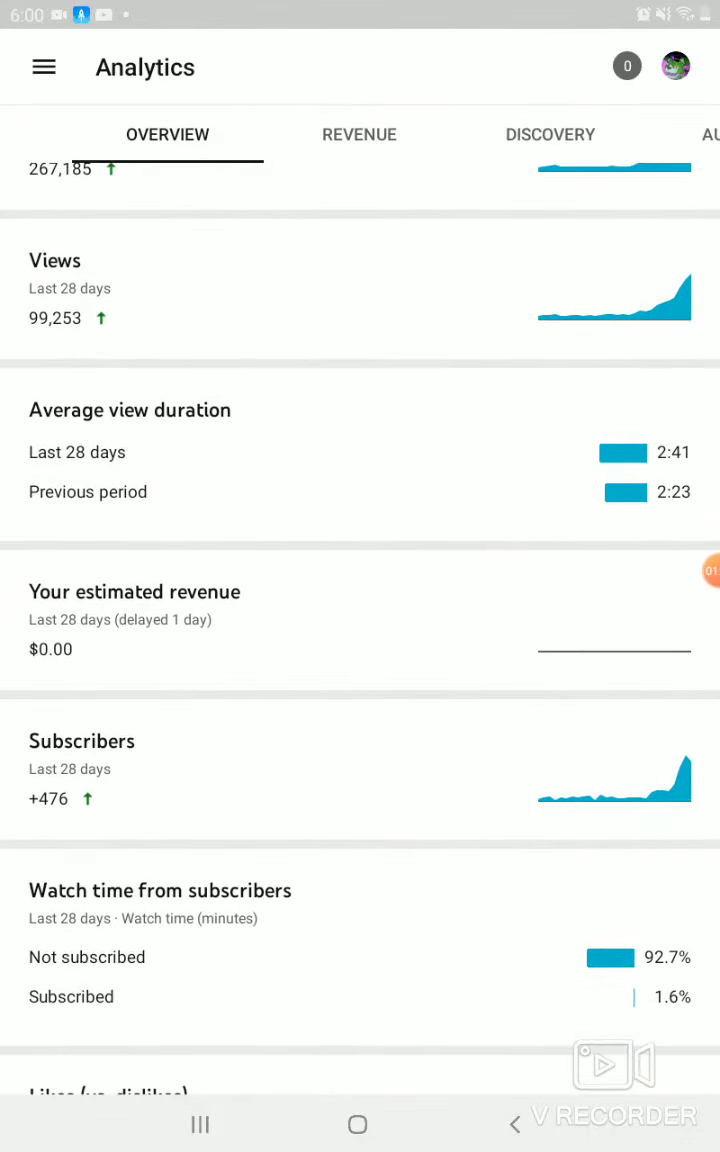
- View the estimated revenue details, showing $0.00 and no data for the last 28 days
{"action": "left_click", "coordinate": [132, 592]}
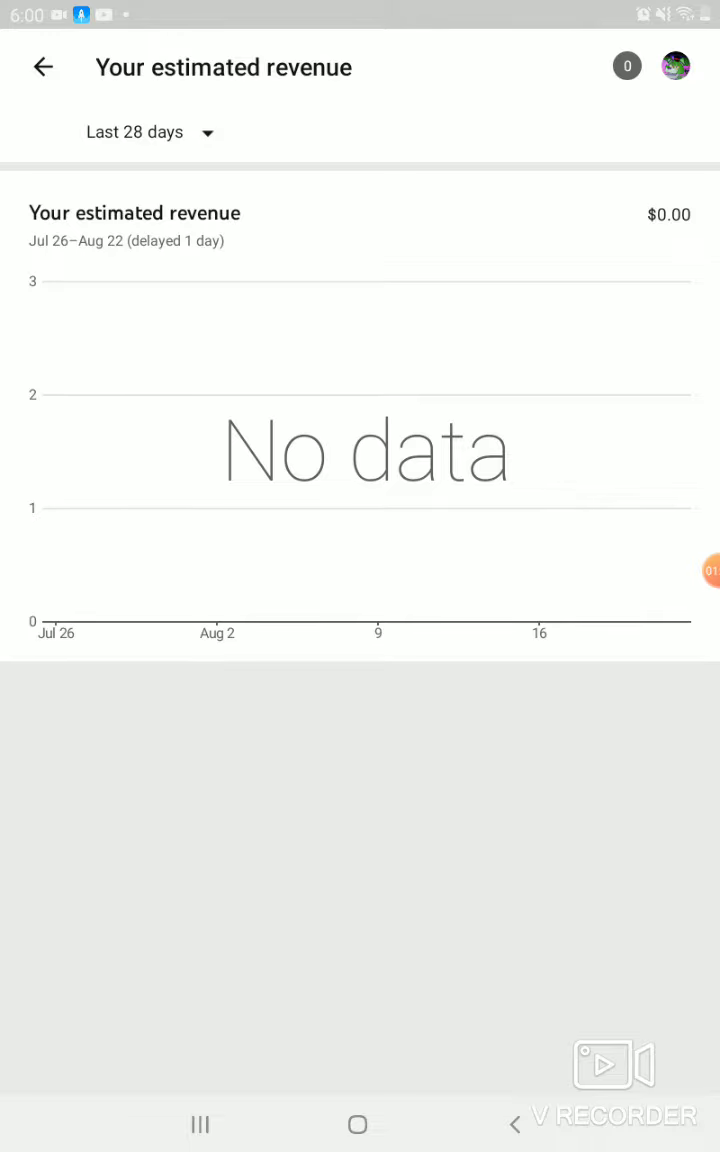
- Return to the Overview and scroll through its 99,253 views, 267,185 watch minutes, +476 subscribers and $0.00 revenue
{"action": "left_click", "coordinate": [44, 68]}
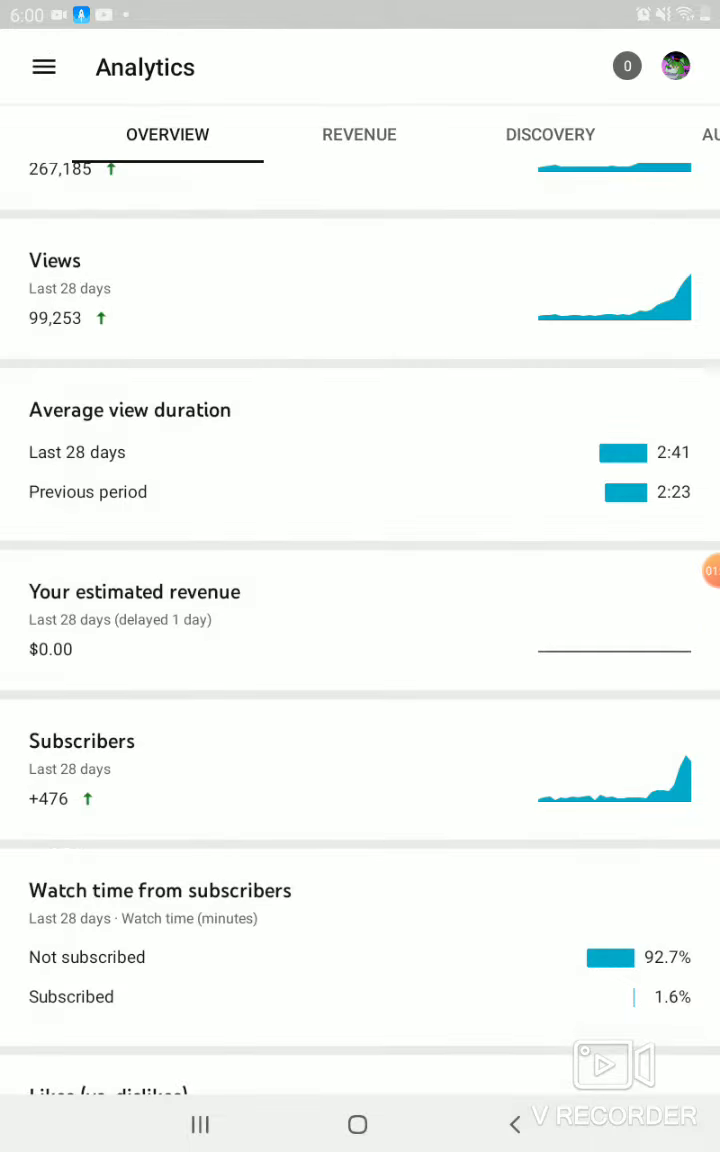
{"action": "scroll", "scroll_direction": "down", "scroll_amount": 3}
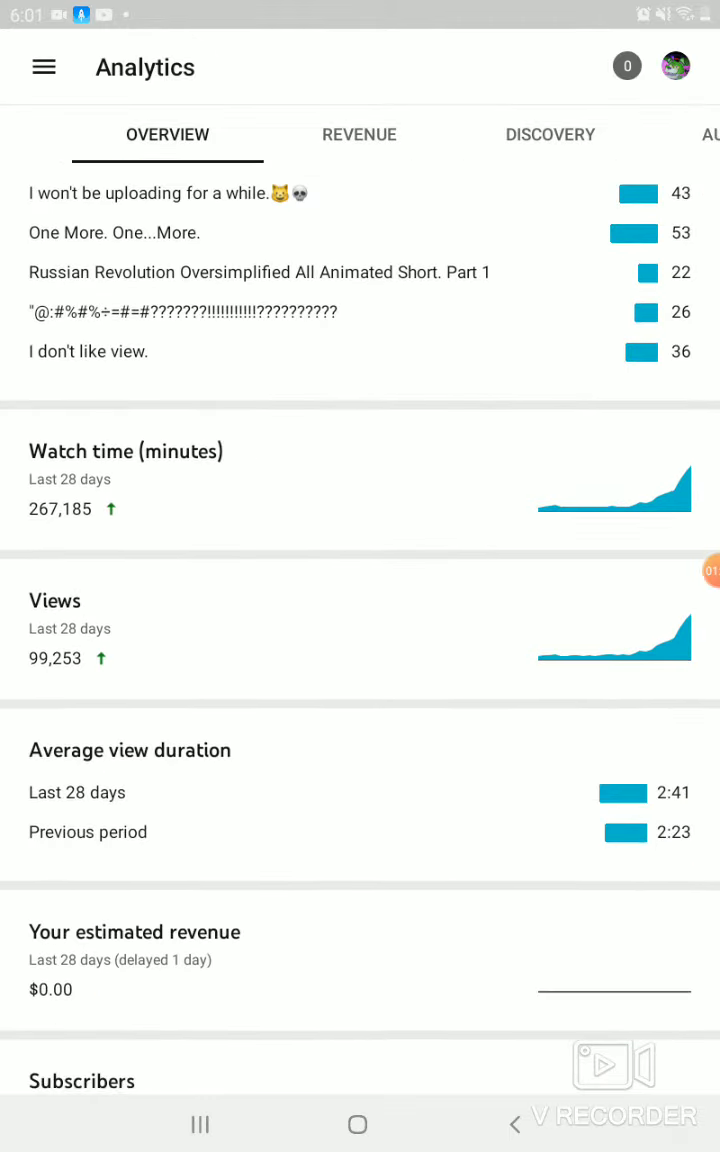
{"action": "scroll", "scroll_direction": "down", "scroll_amount": 3}
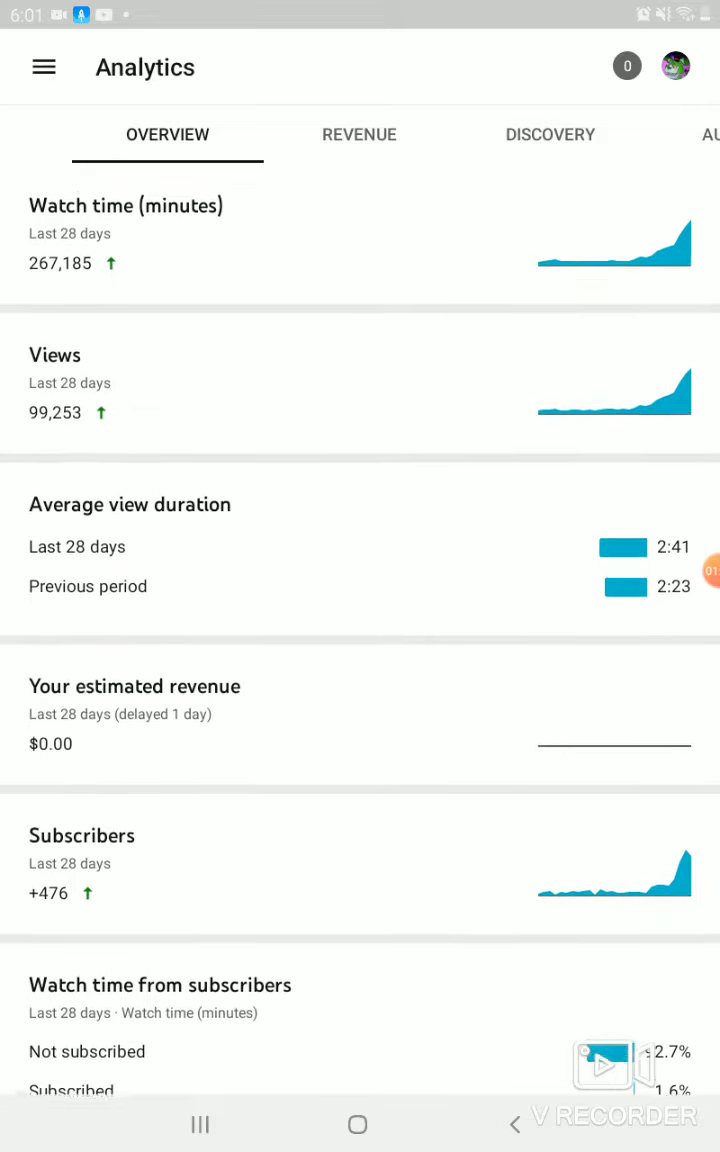
{"action": "scroll", "scroll_direction": "down", "scroll_amount": 3}
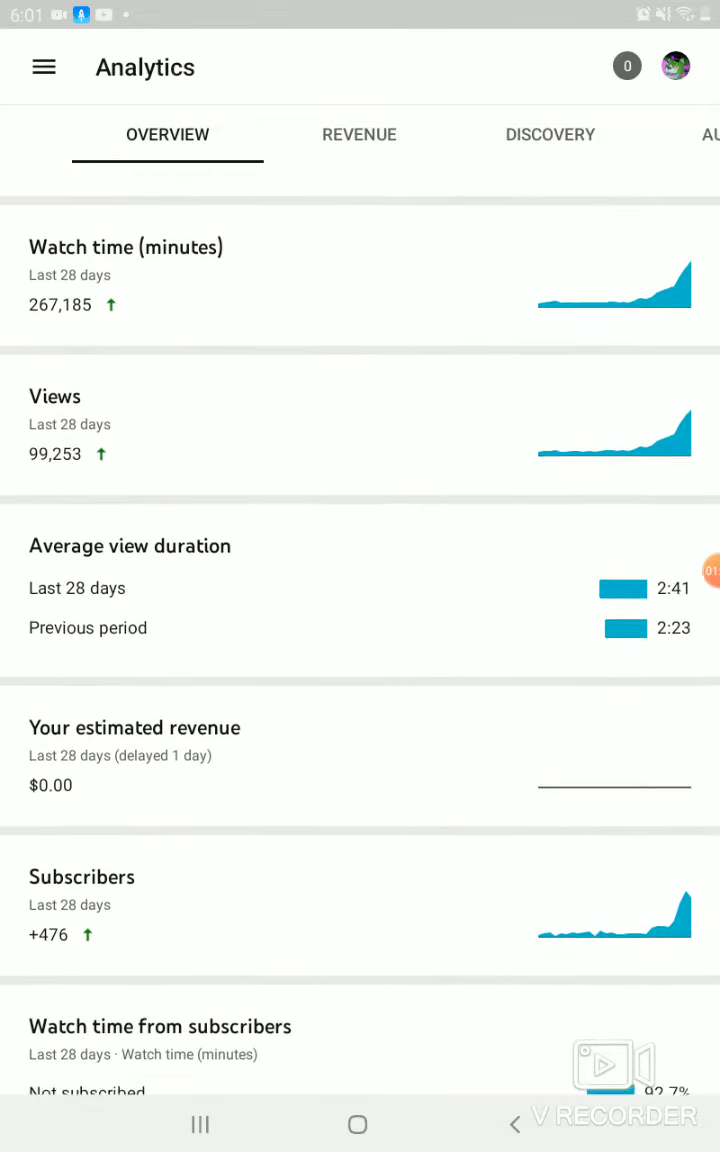
{"action": "scroll", "scroll_direction": "down", "scroll_amount": 3}
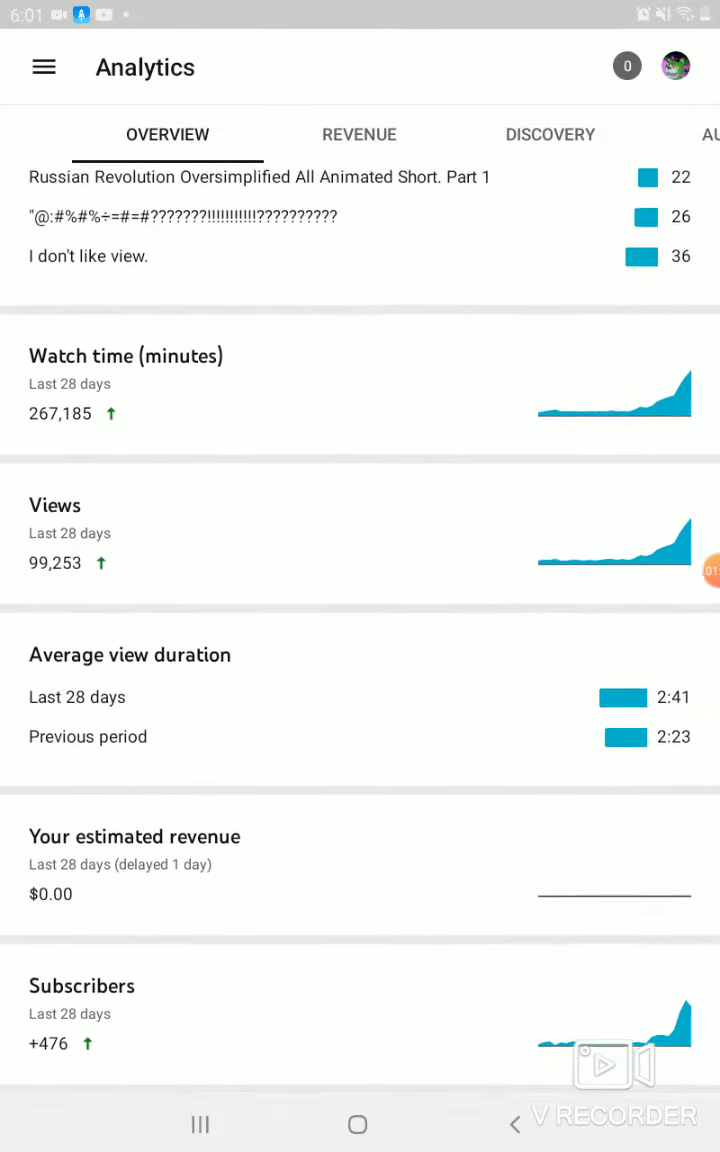
{"action": "scroll", "scroll_direction": "down", "scroll_amount": 3}
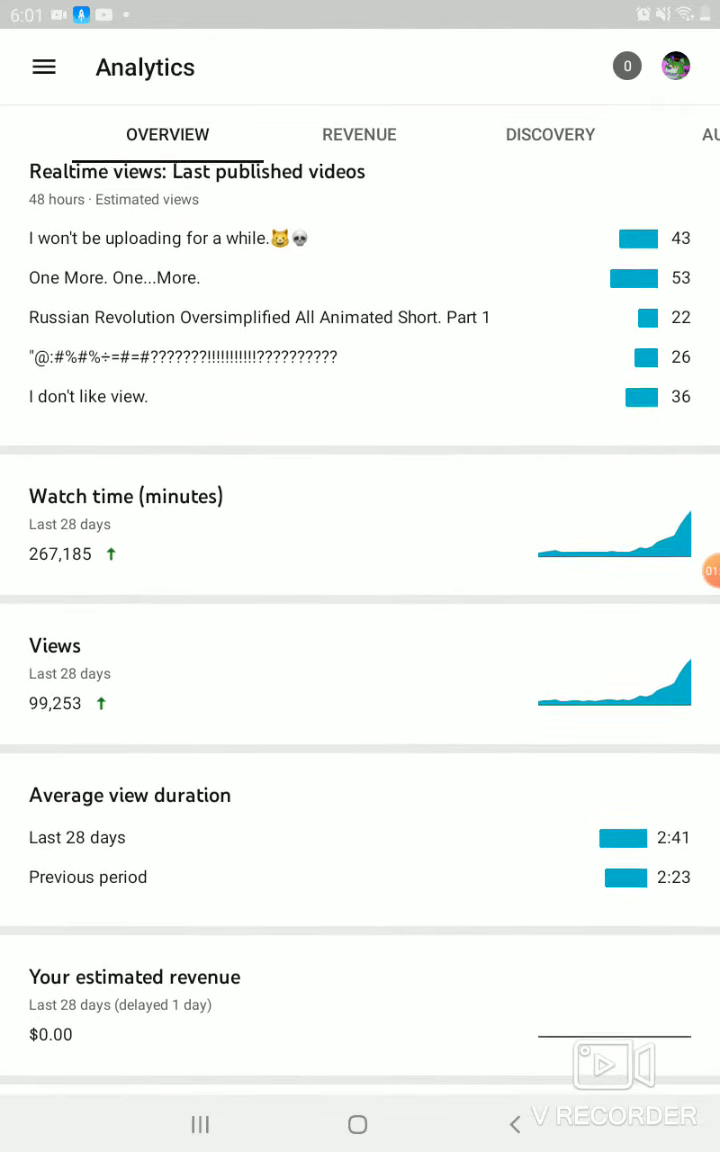
{"action": "scroll", "scroll_direction": "down", "scroll_amount": 3}
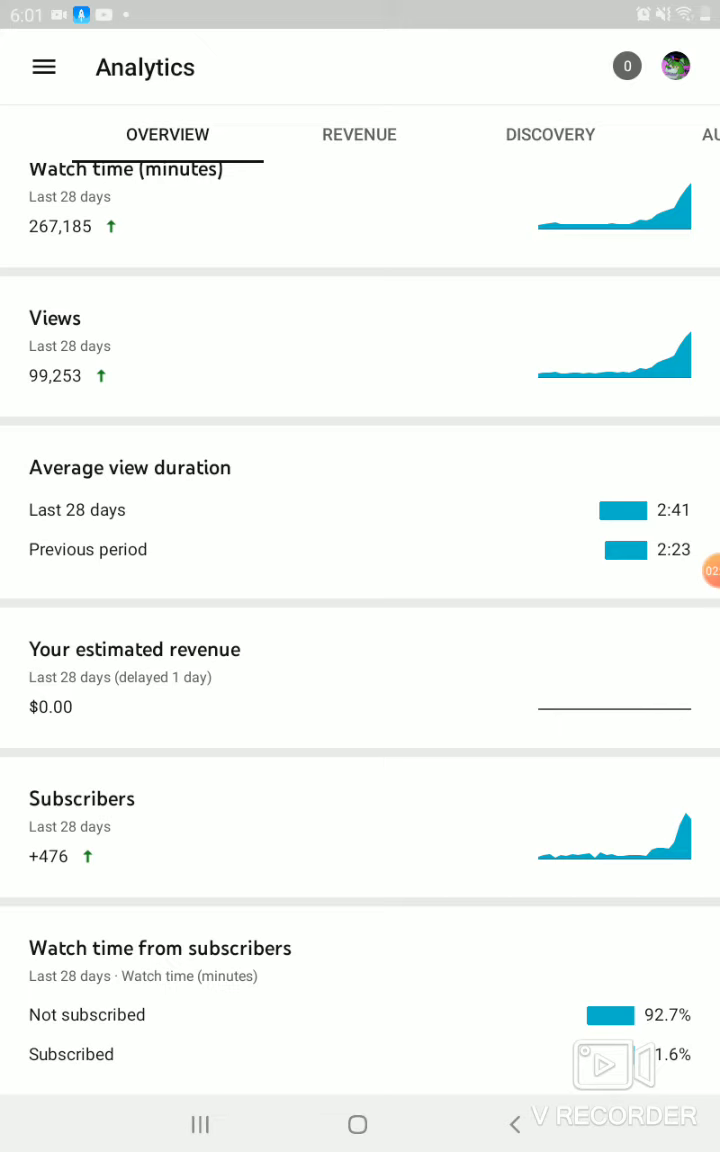